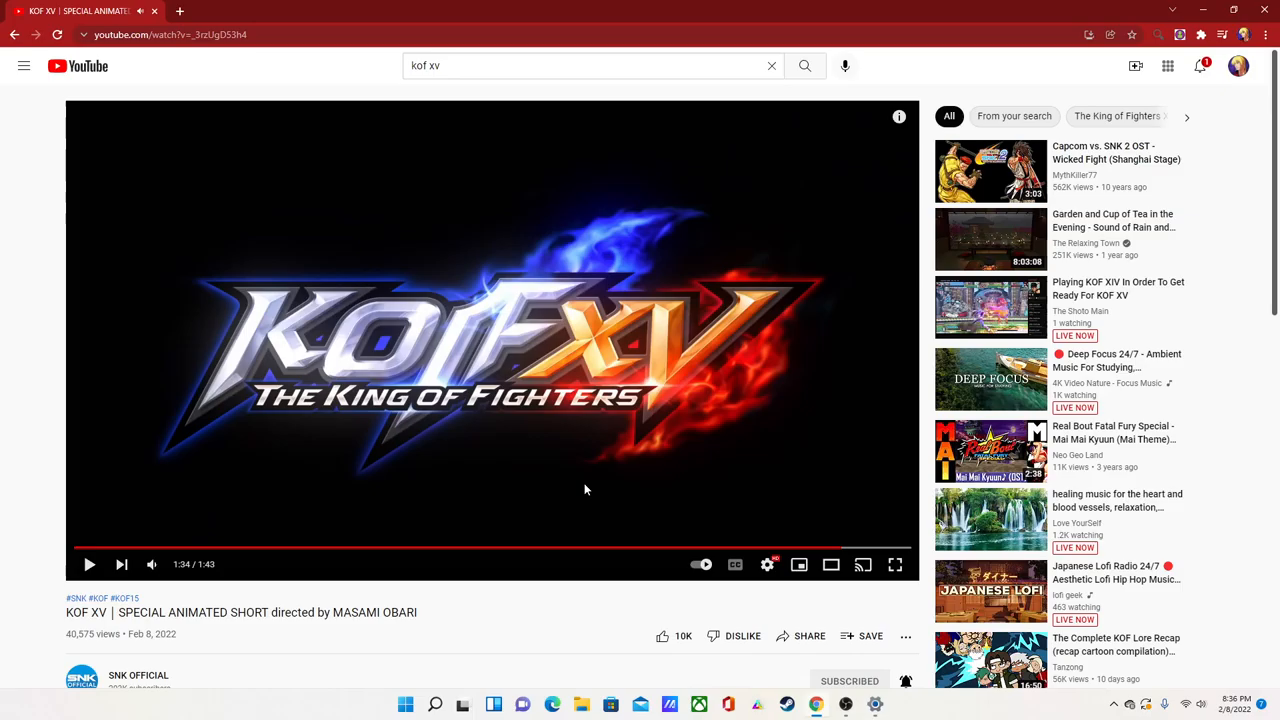
- Rewind the KOF XV animated short to 0:00 and let it play from the start
left_click(768, 564)
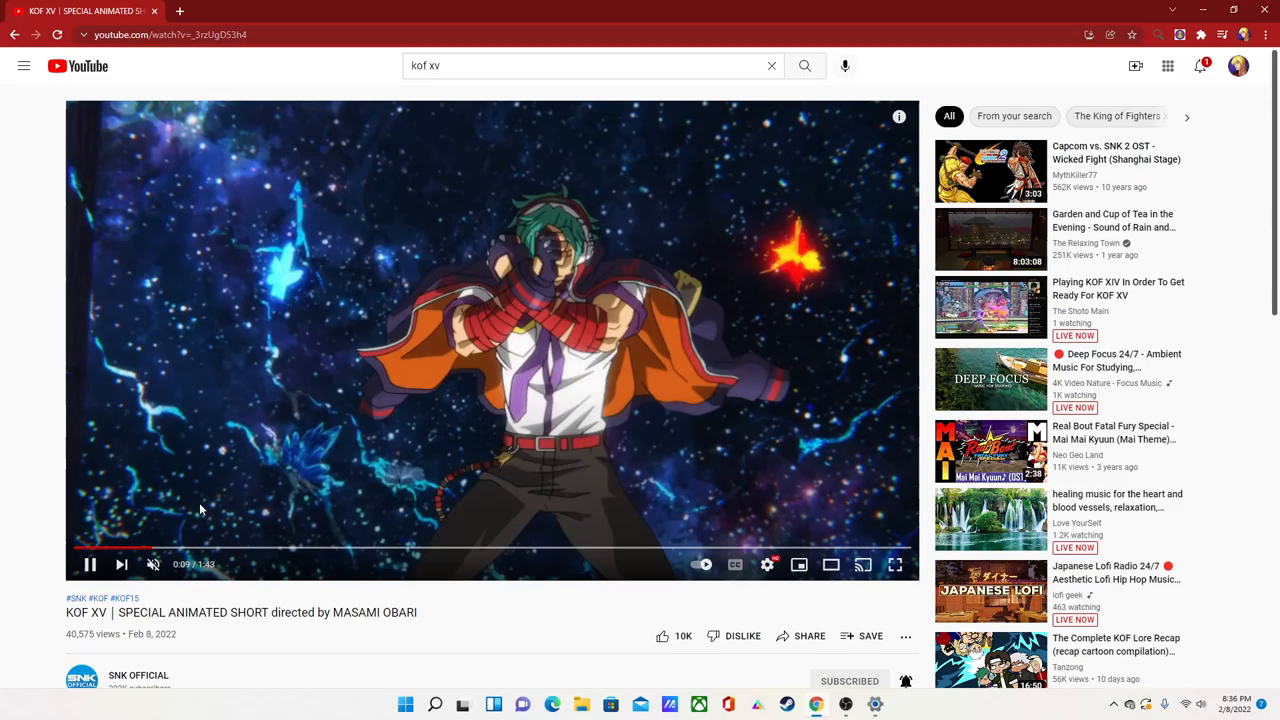
left_click(332, 548)
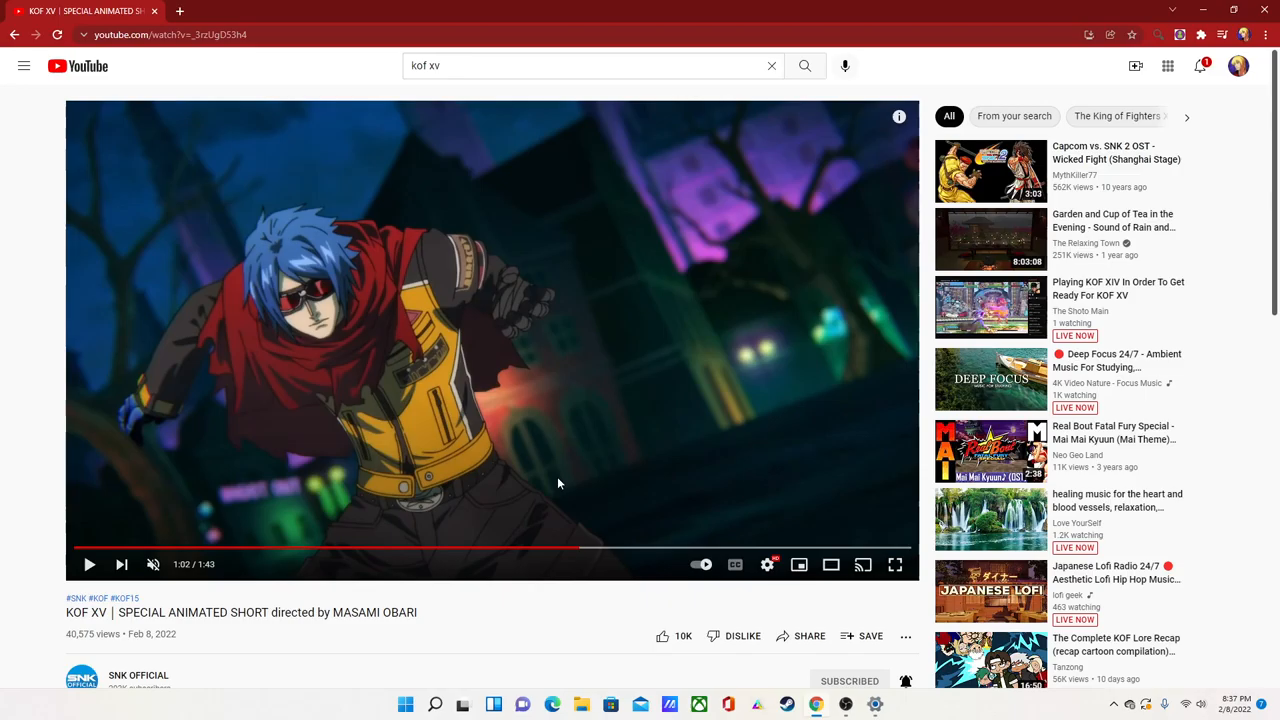
mouse_move(524, 452)
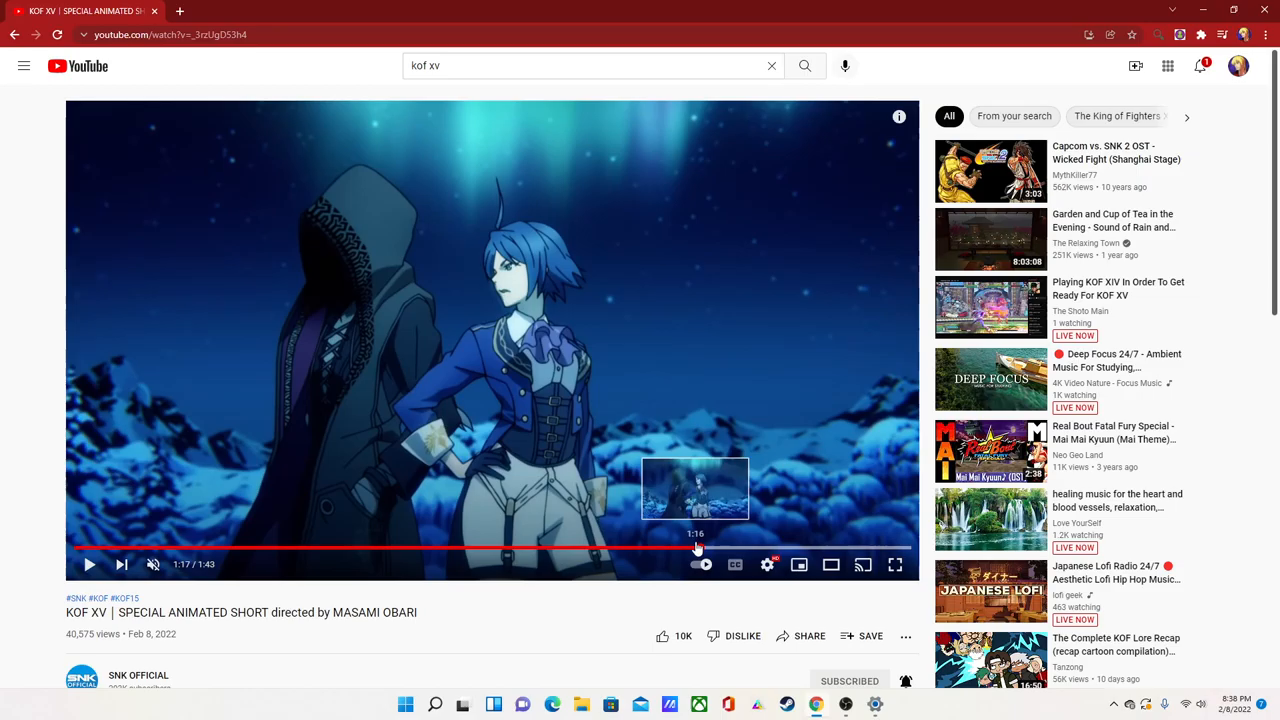
- Scrub ahead to about 1:35 and pause on the KOF XV title logo
left_click_drag(696, 548, 742, 548)
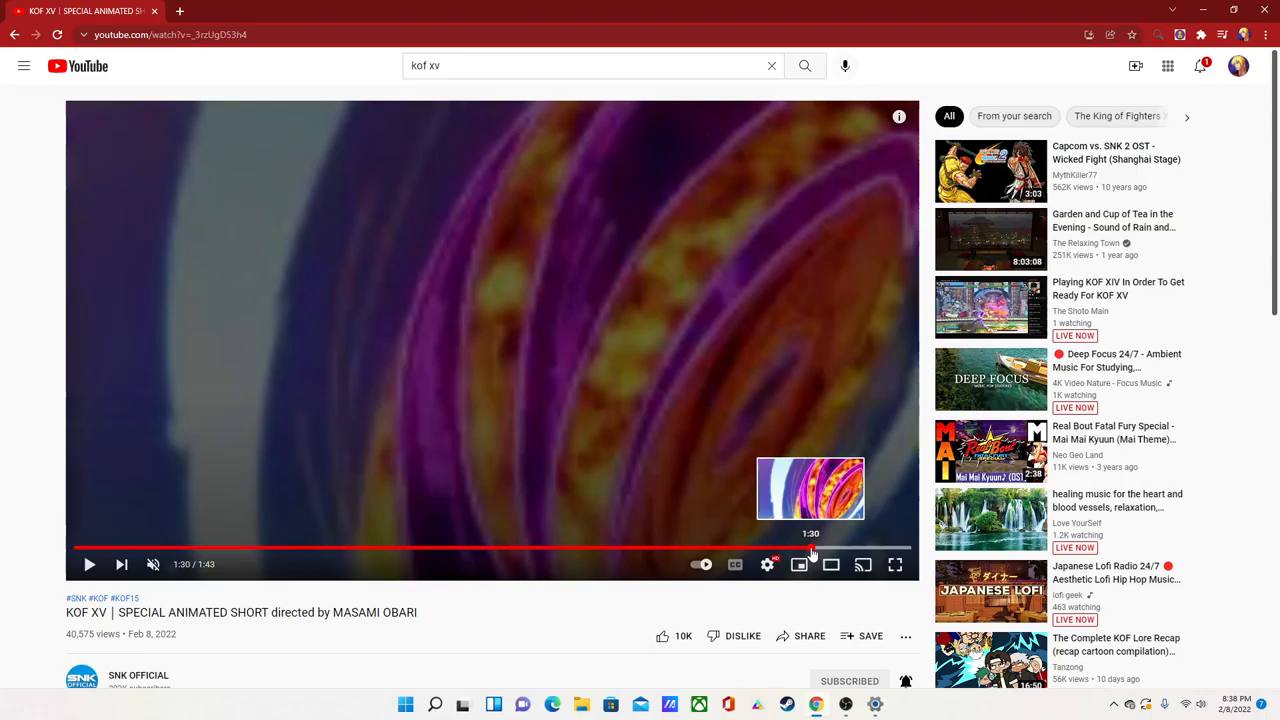
left_click(88, 564)
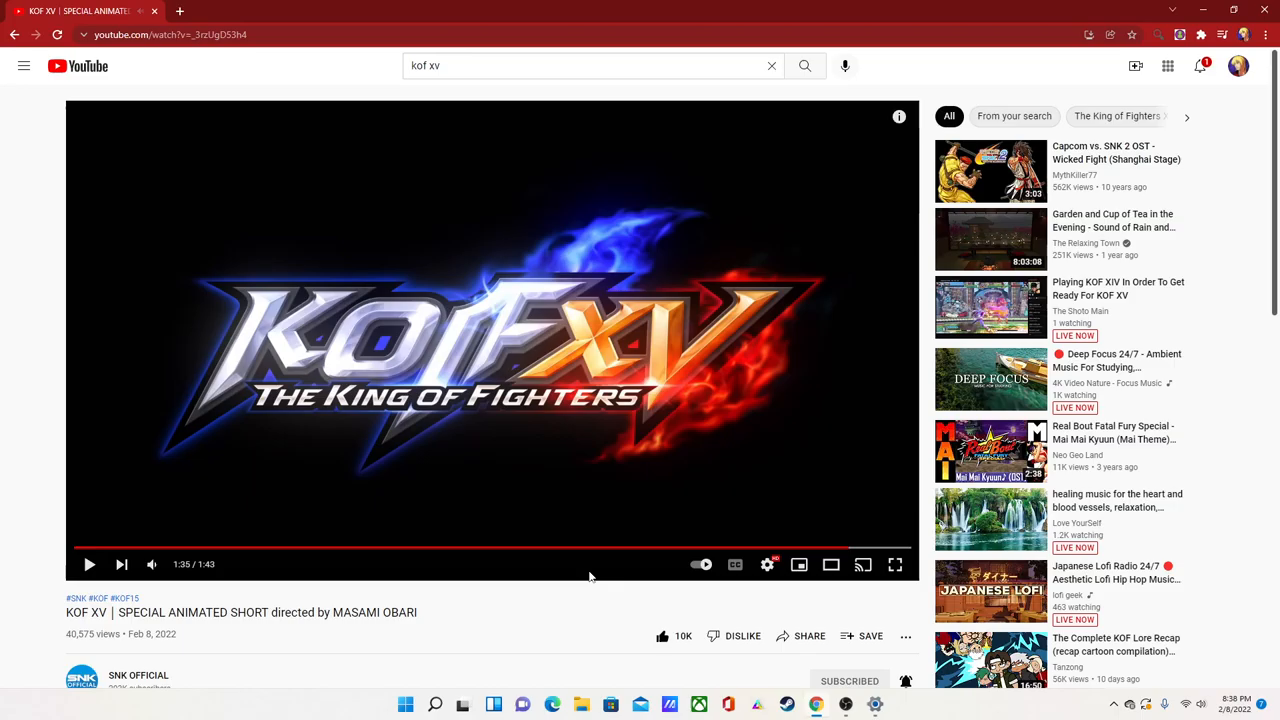
mouse_move(732, 512)
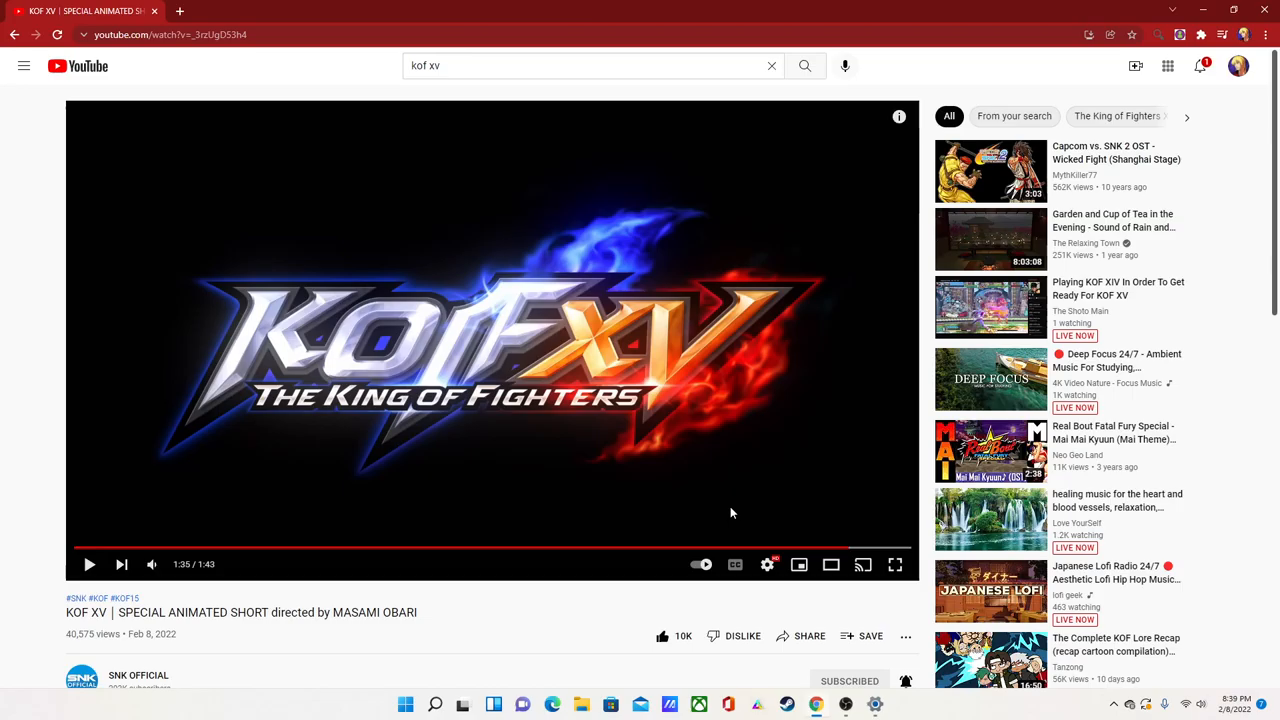
mouse_move(516, 574)
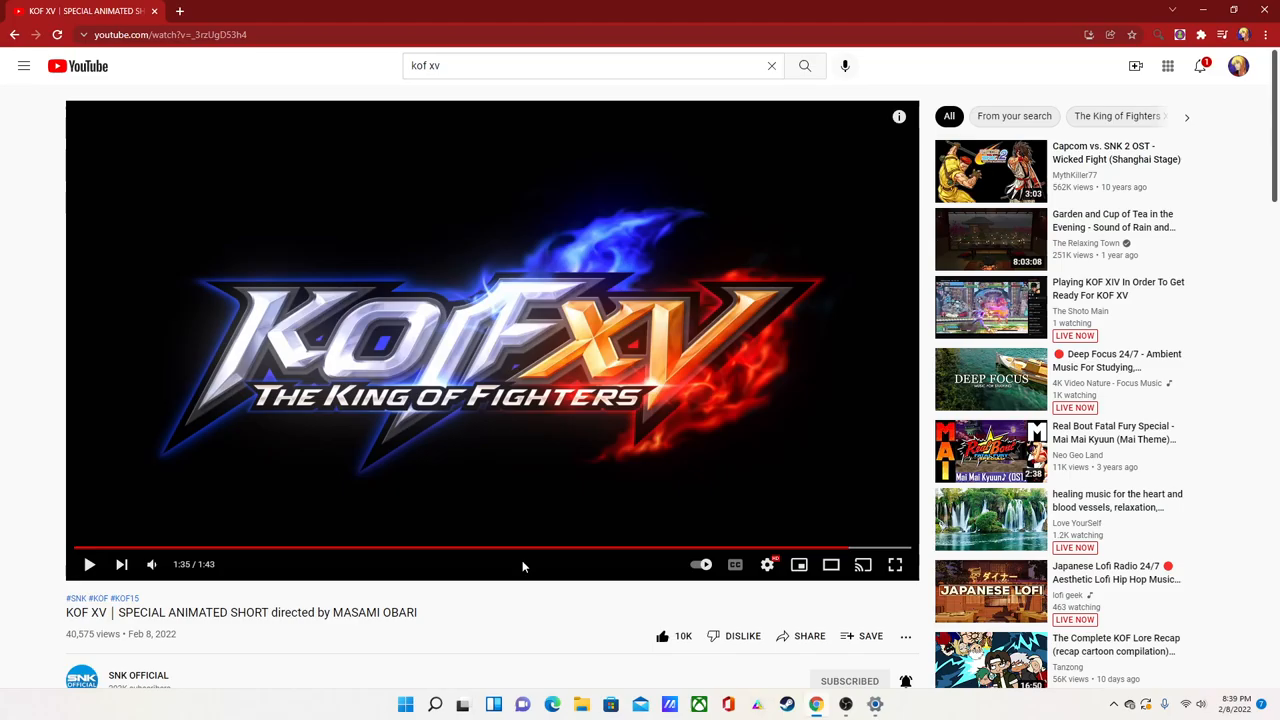
mouse_move(798, 544)
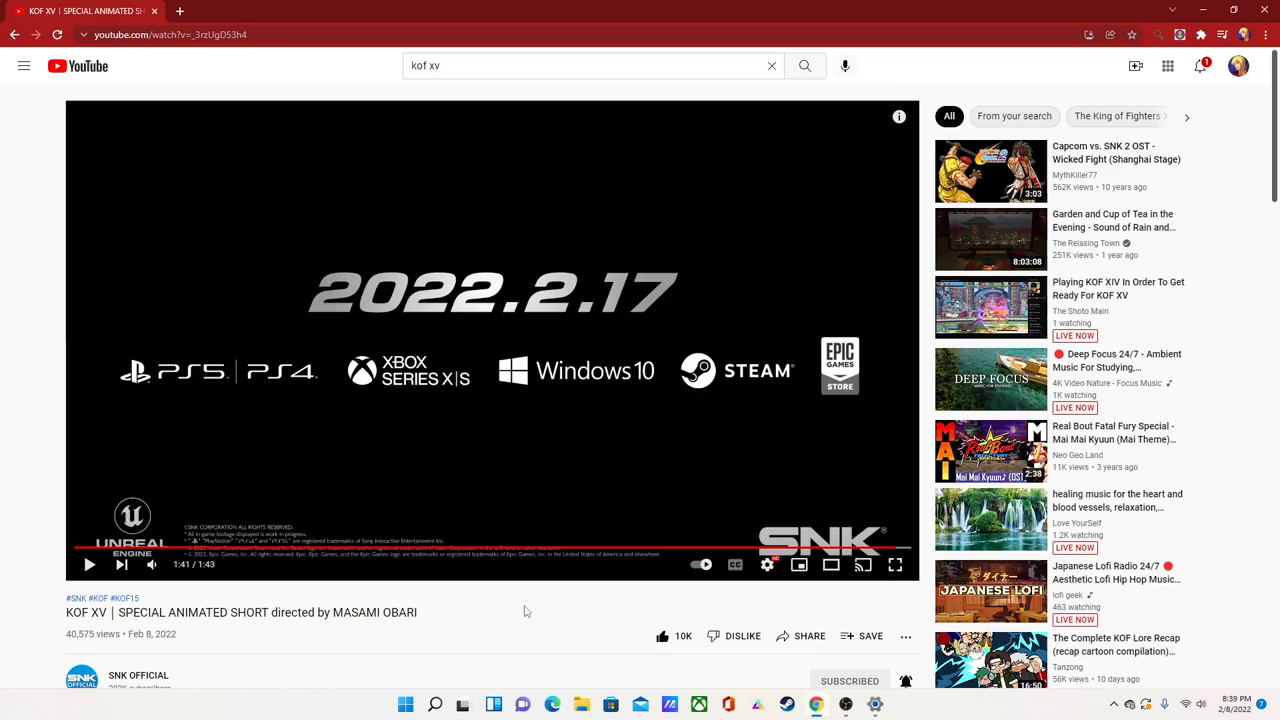
mouse_move(420, 486)
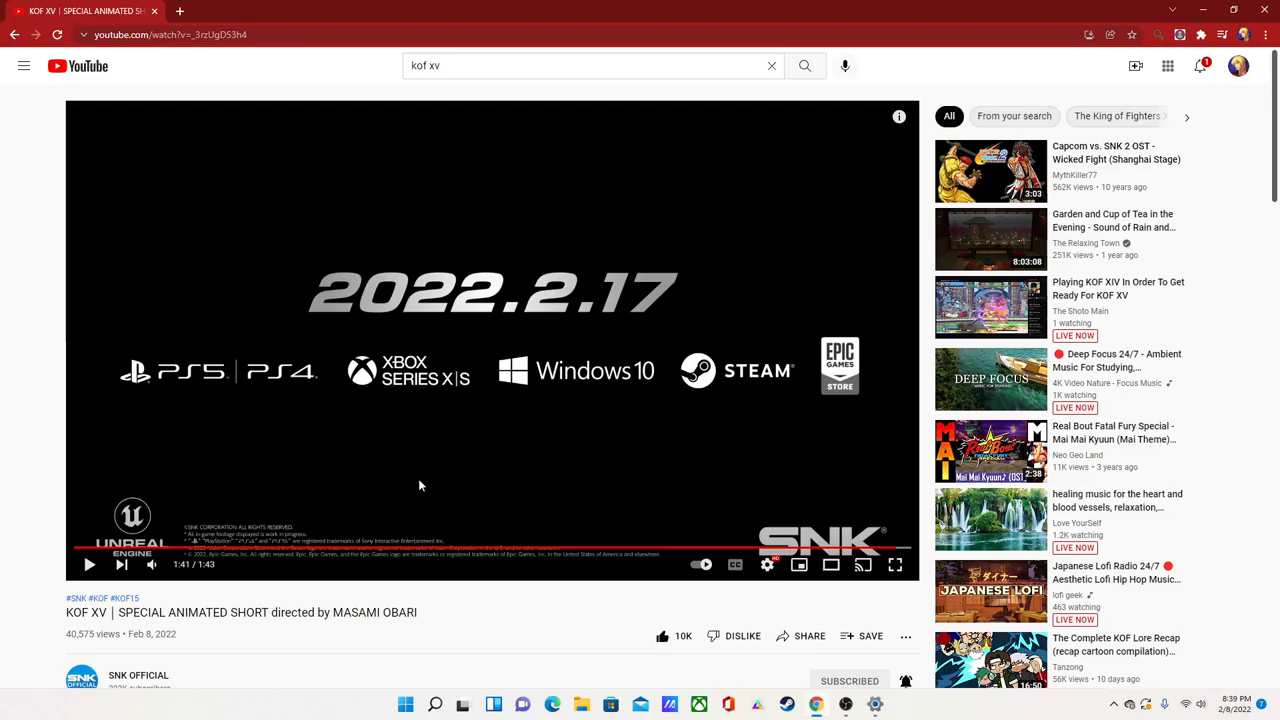